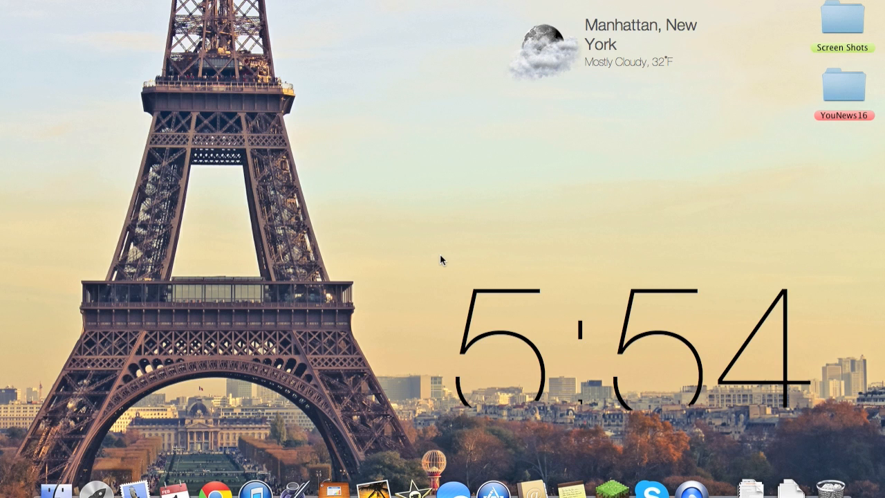
mouse_move(429, 201)
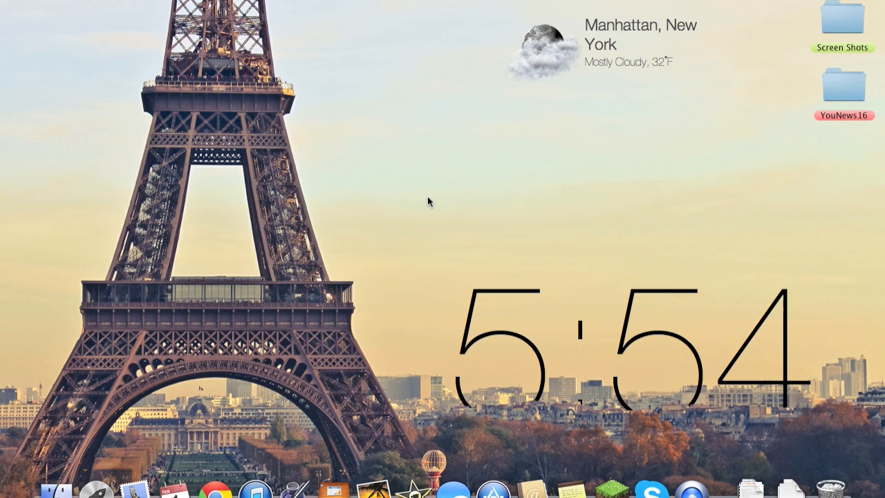
mouse_move(545, 109)
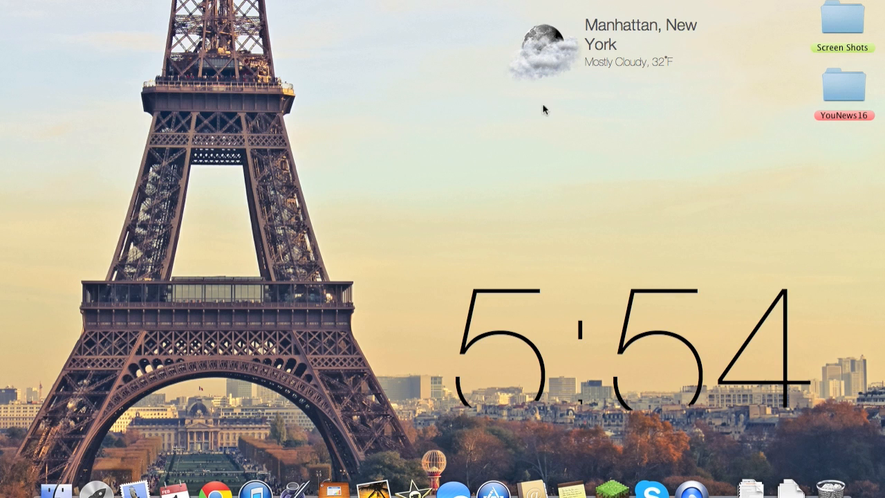
mouse_move(368, 365)
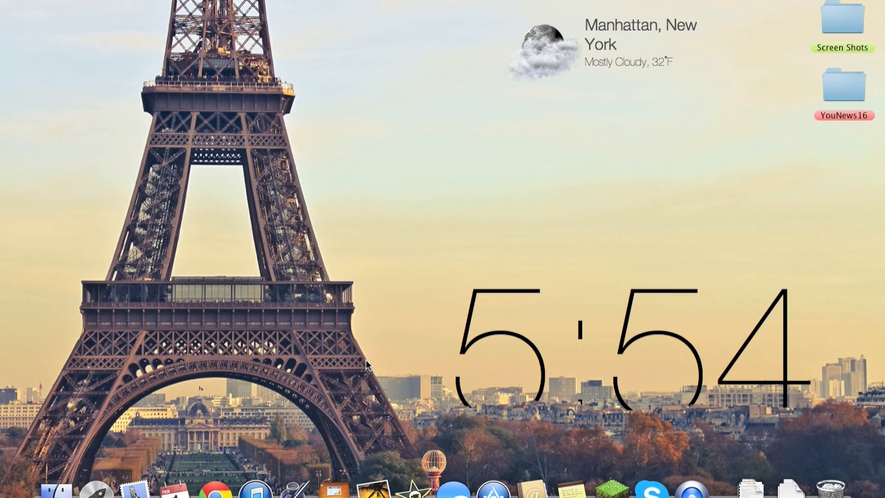
mouse_move(224, 476)
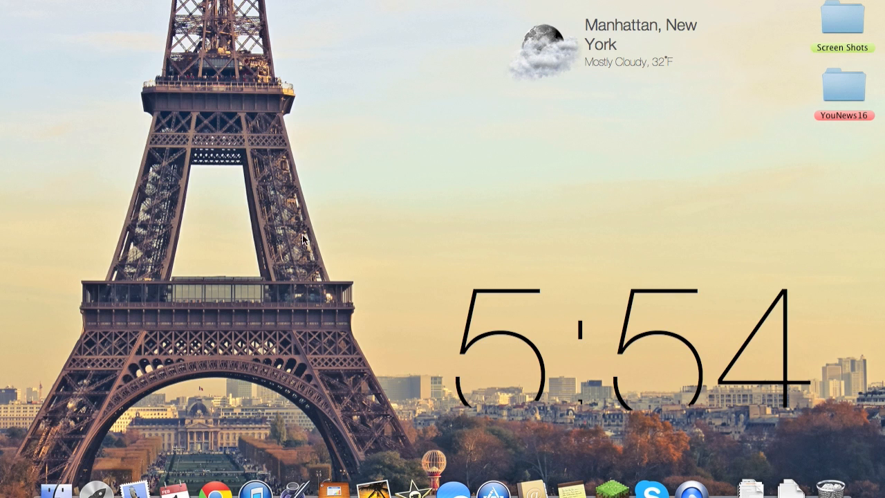
mouse_move(150, 398)
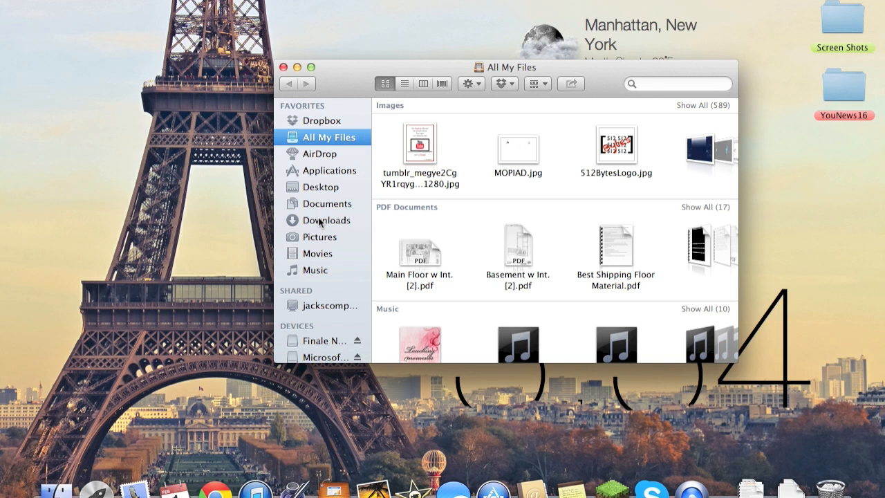
mouse_move(338, 119)
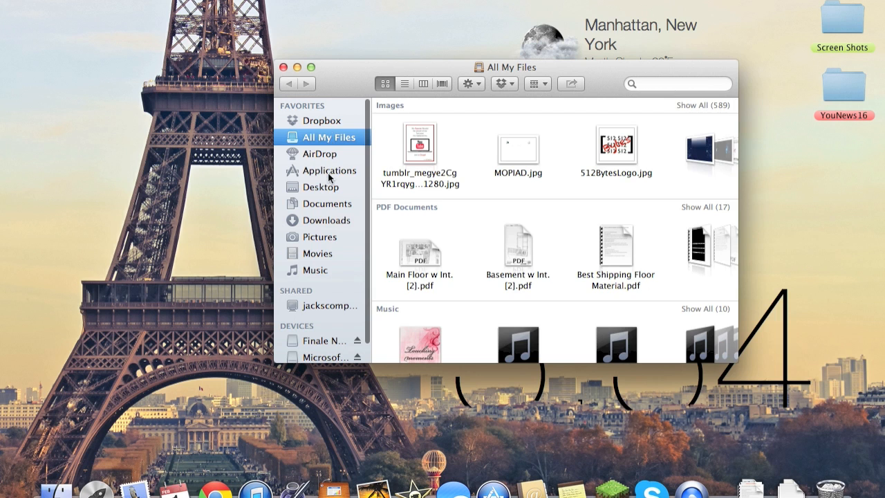
In Applications, locate Google Chrome.app and attempt to move it to the Trash, triggering the app-is-open warning.
left_click(329, 170)
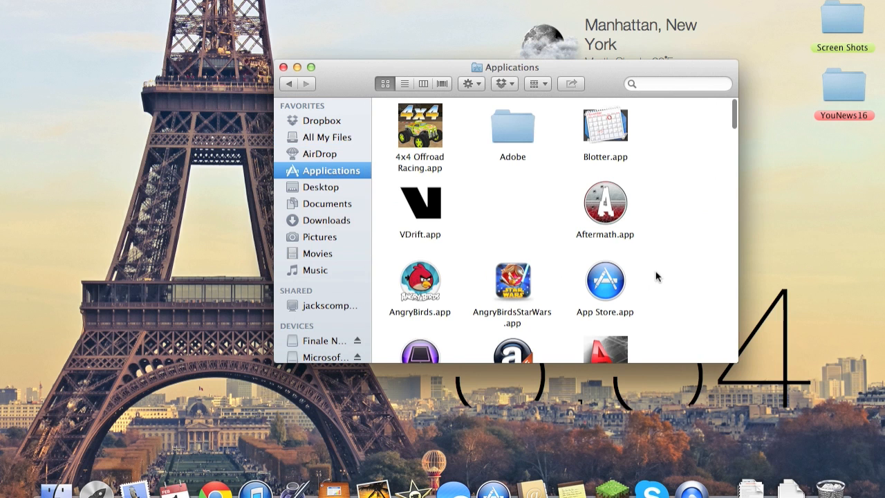
scroll("down", 3)
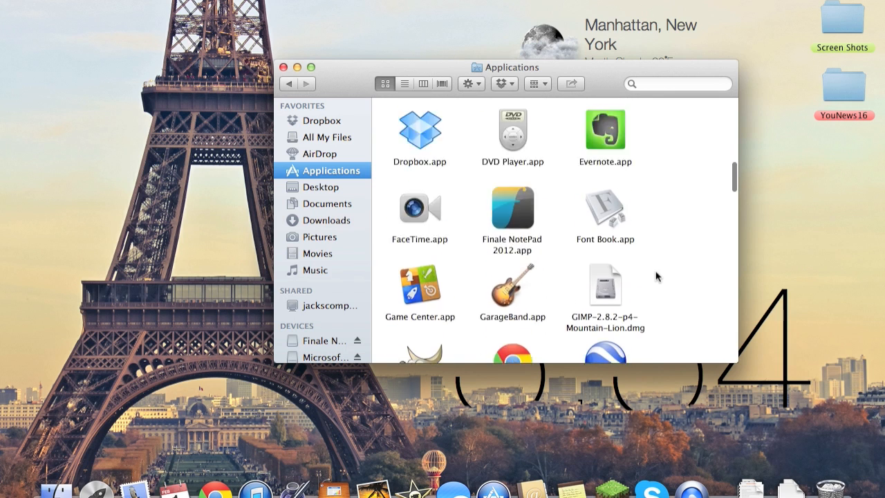
scroll("down", 3)
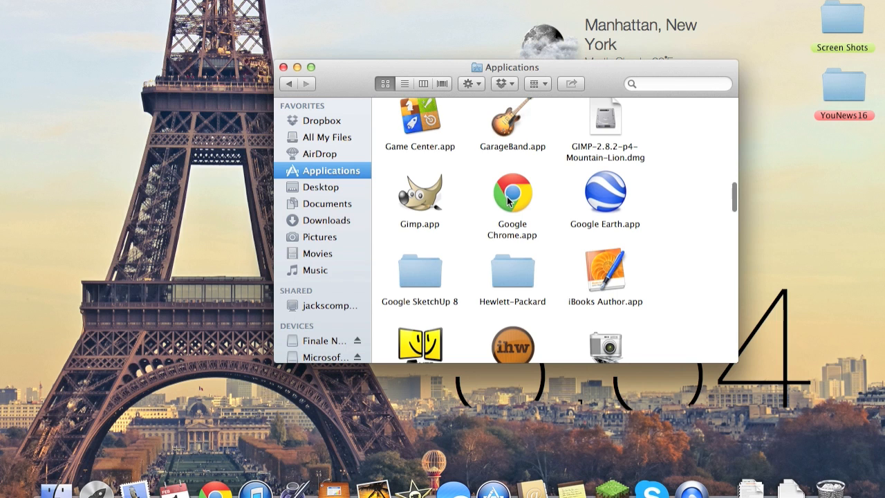
scroll("down", 3)
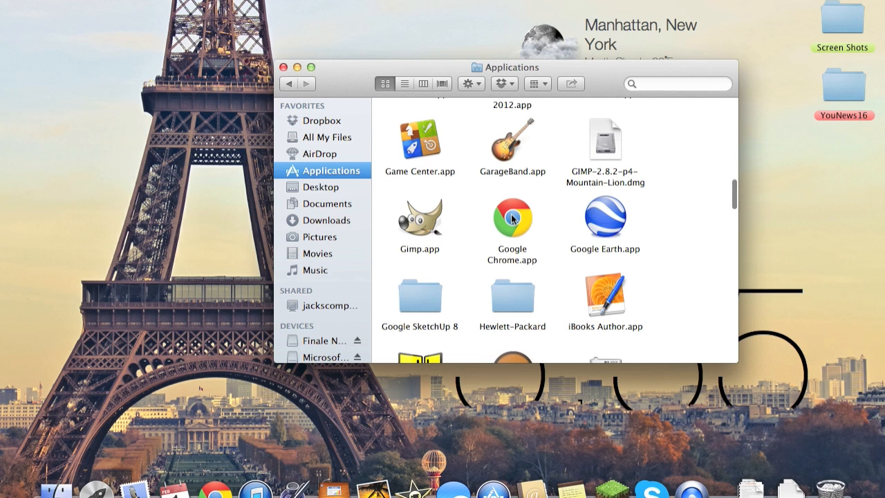
left_click(512, 219)
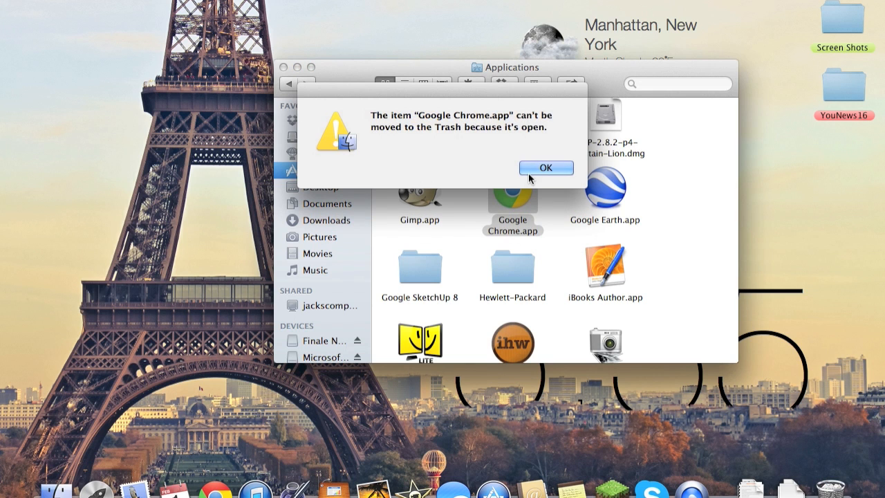
Dismiss the warning and select Google Chrome in the Force Quit Applications window.
left_click(547, 167)
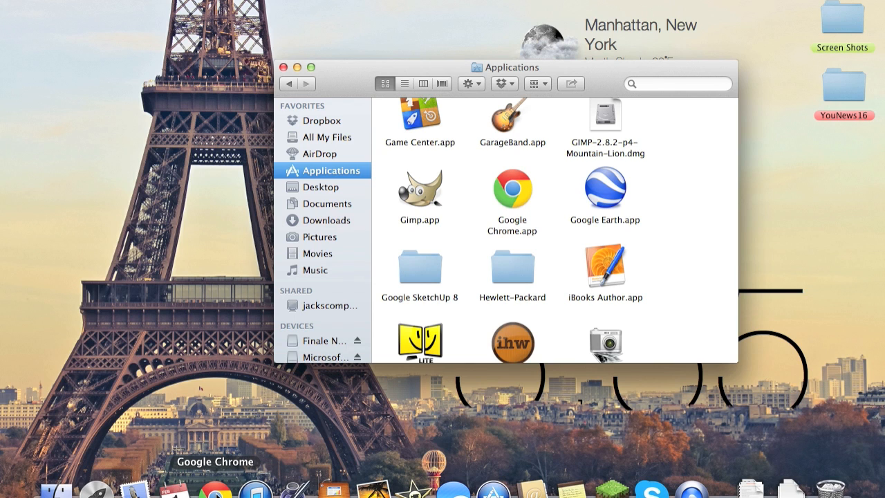
mouse_move(373, 84)
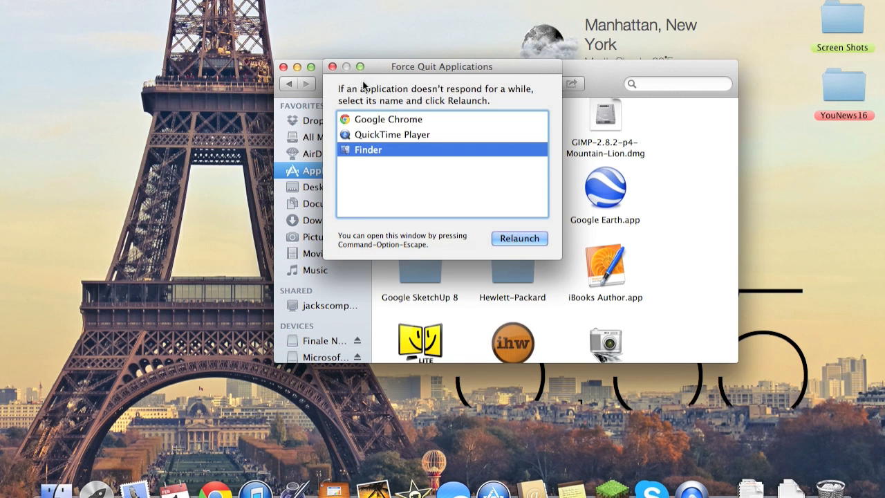
left_click(388, 119)
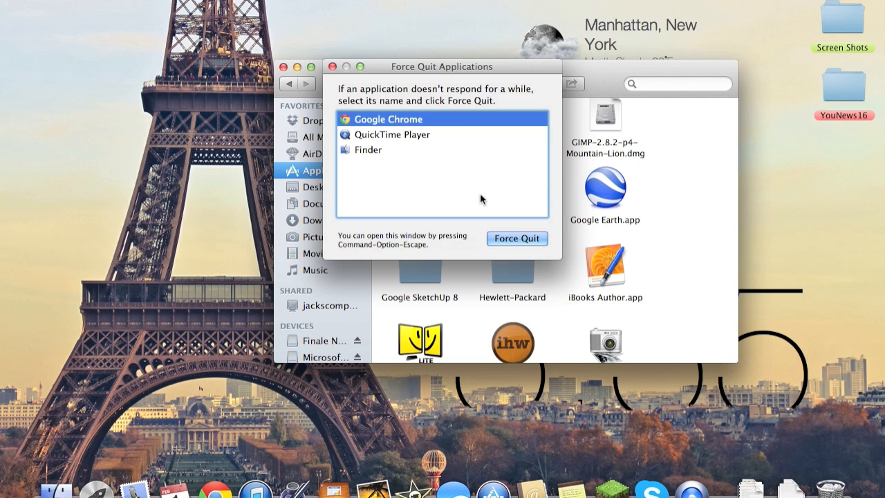
mouse_move(368, 73)
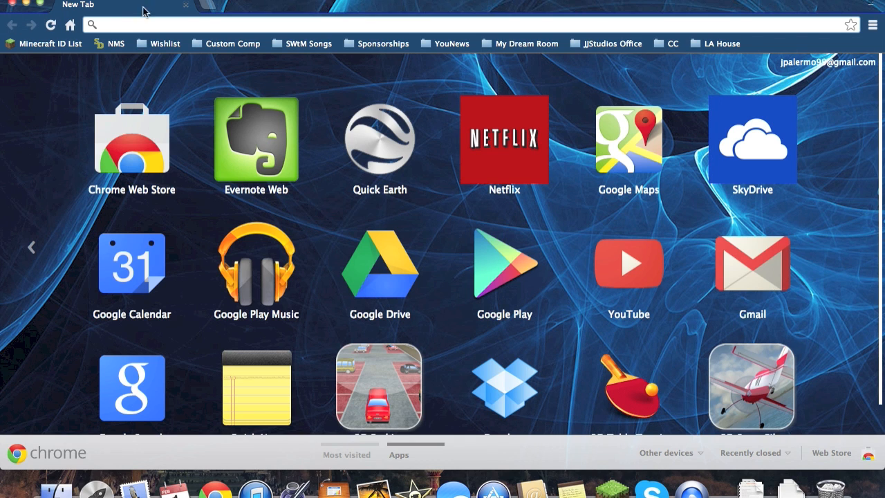
mouse_move(252, 6)
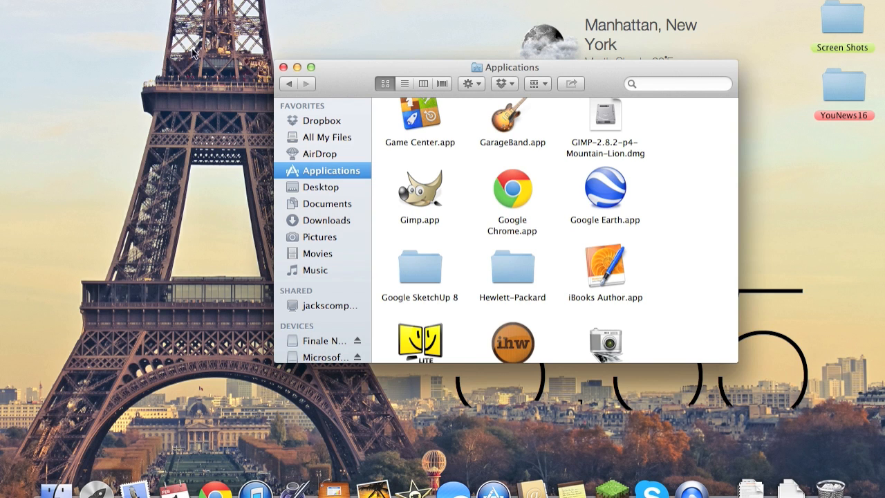
mouse_move(102, 232)
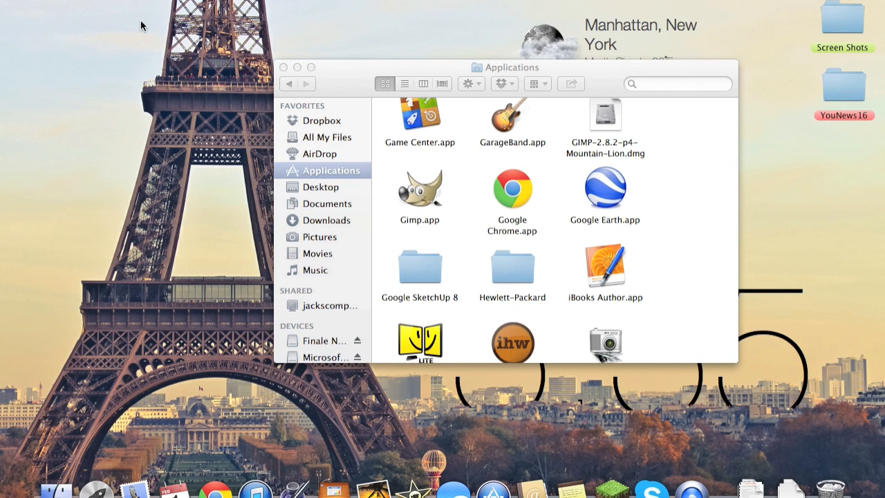
mouse_move(502, 227)
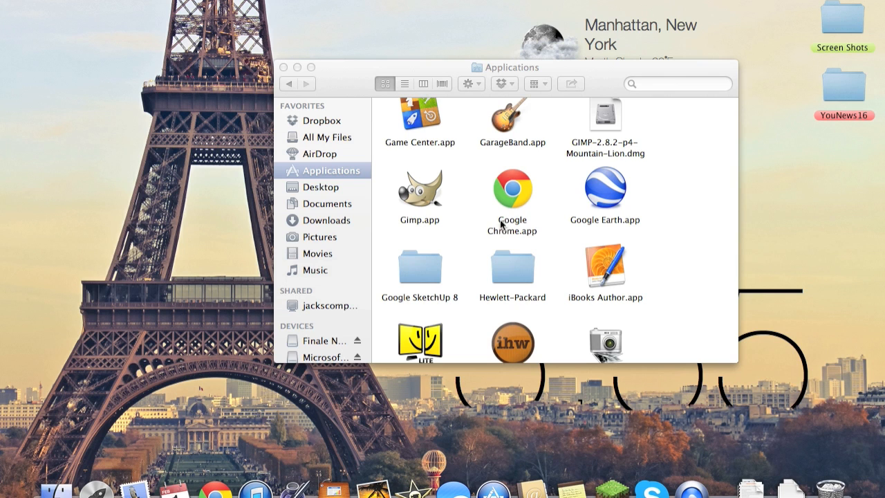
left_click(512, 186)
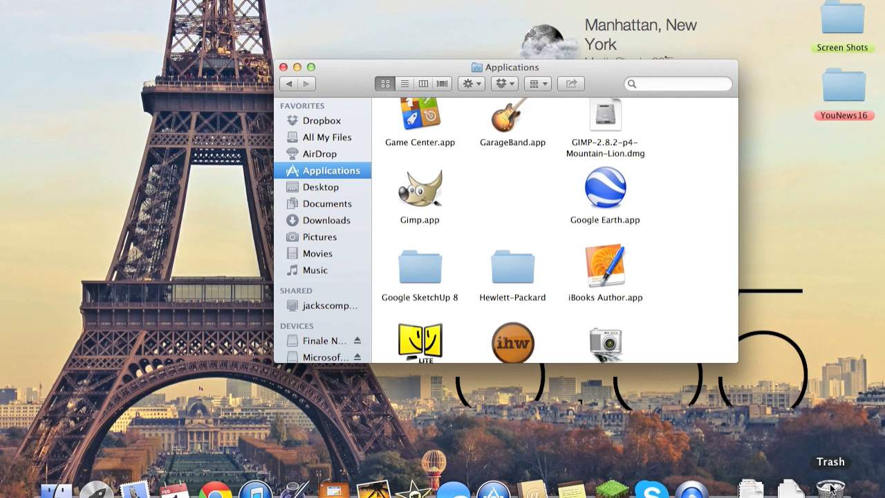
mouse_move(340, 114)
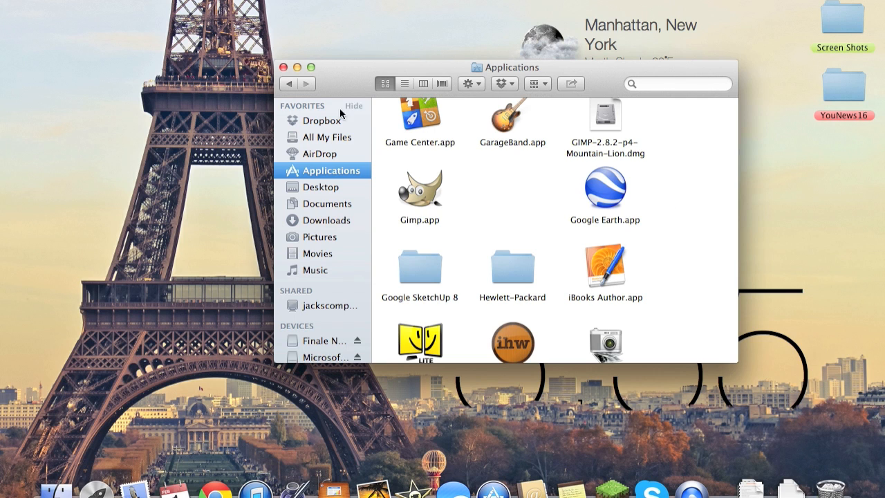
left_click(283, 67)
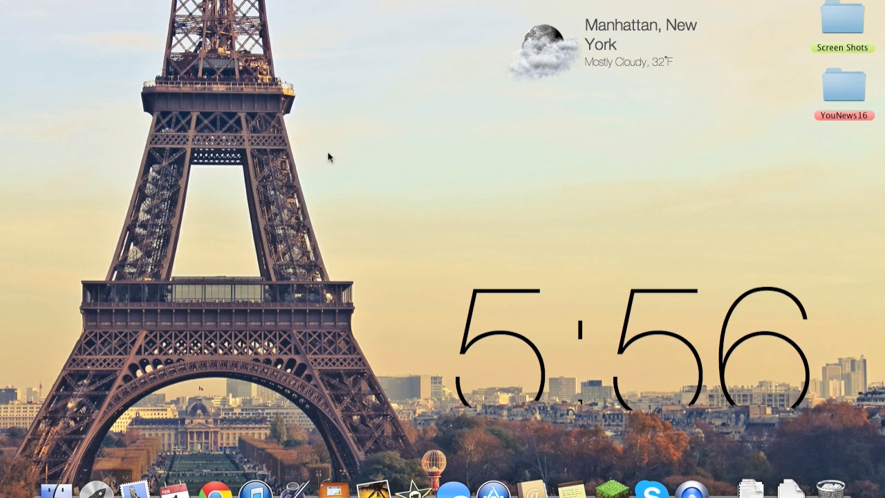
mouse_move(69, 487)
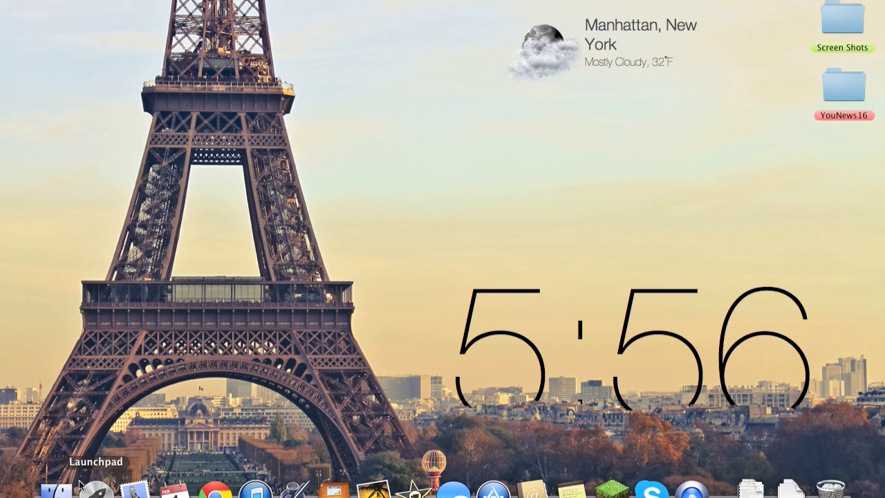
left_click(57, 492)
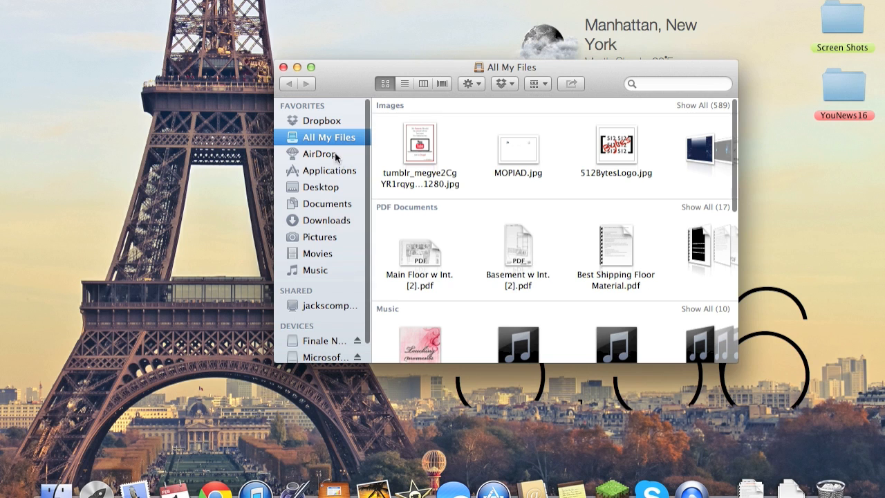
left_click(329, 171)
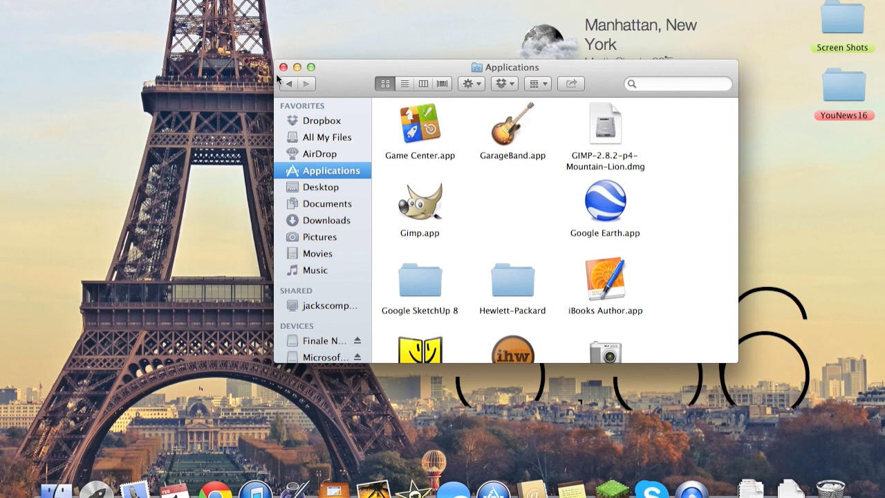
left_click(281, 66)
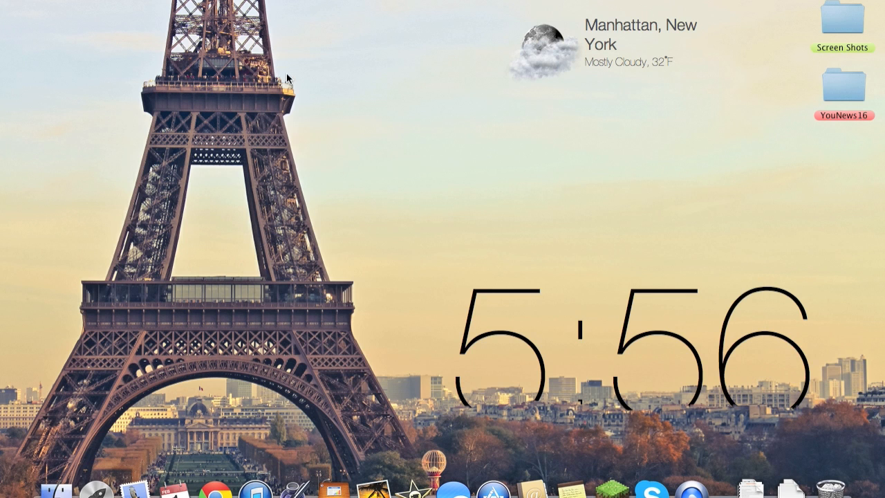
mouse_move(358, 160)
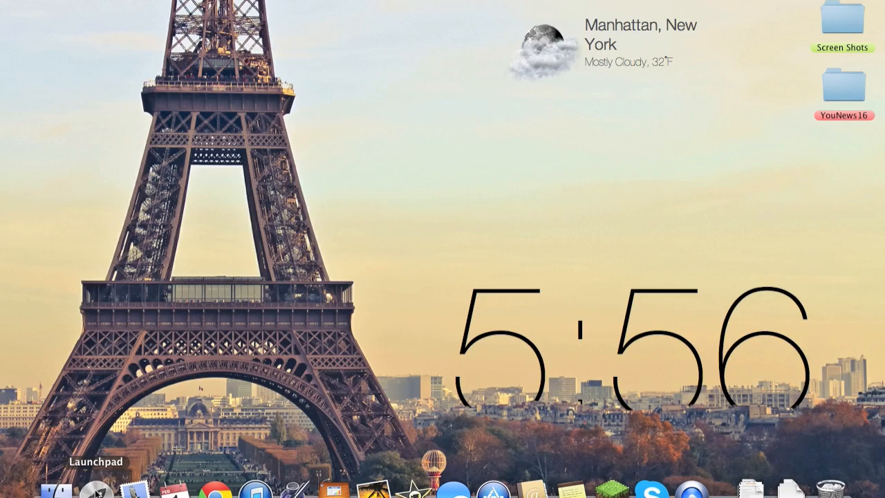
Attempt to launch Chrome from the Dock and dismiss the can't-open-in-Trash alert.
left_click(96, 487)
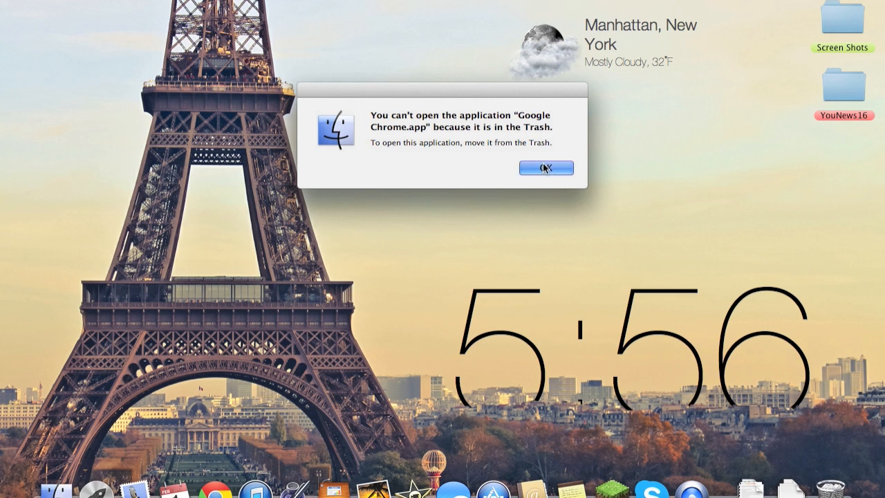
left_click(547, 167)
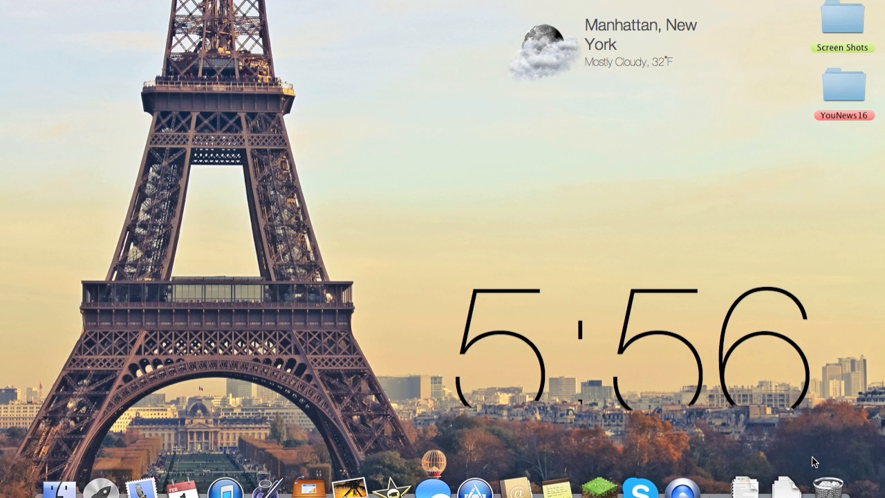
mouse_move(297, 374)
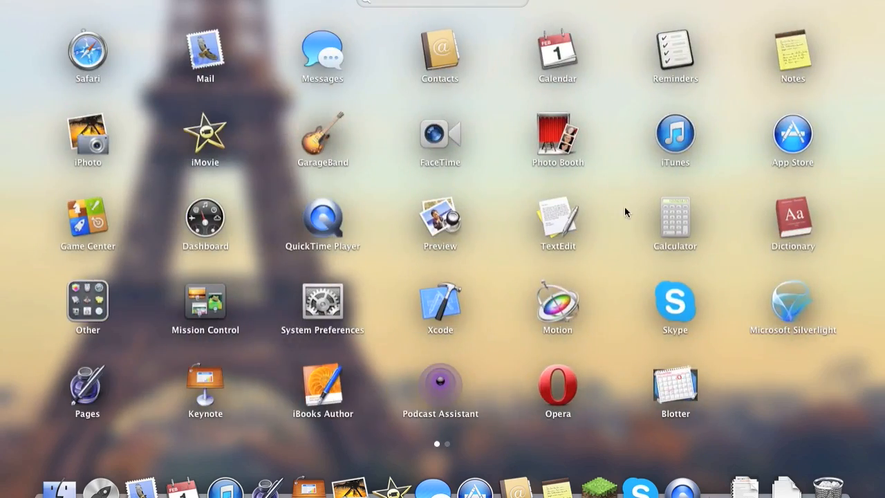
mouse_move(78, 54)
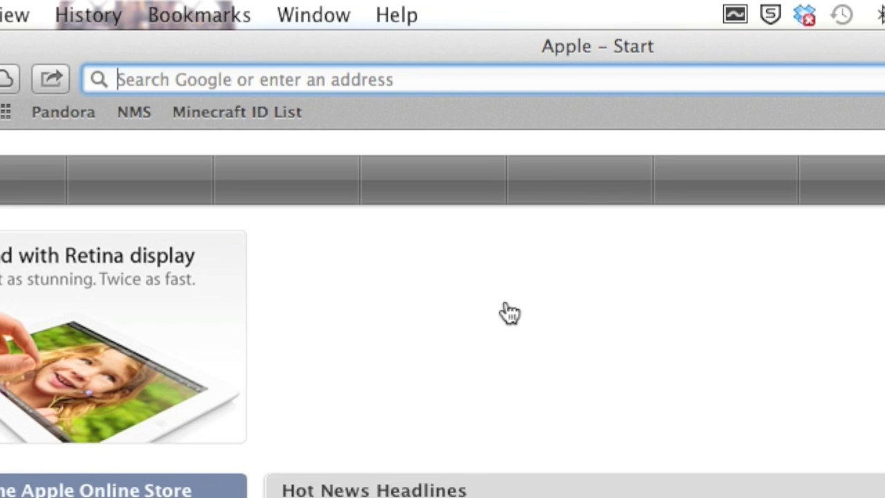
Search 'go' from Safari's address bar and reach the Chrome Browser - Google download page.
type("go")
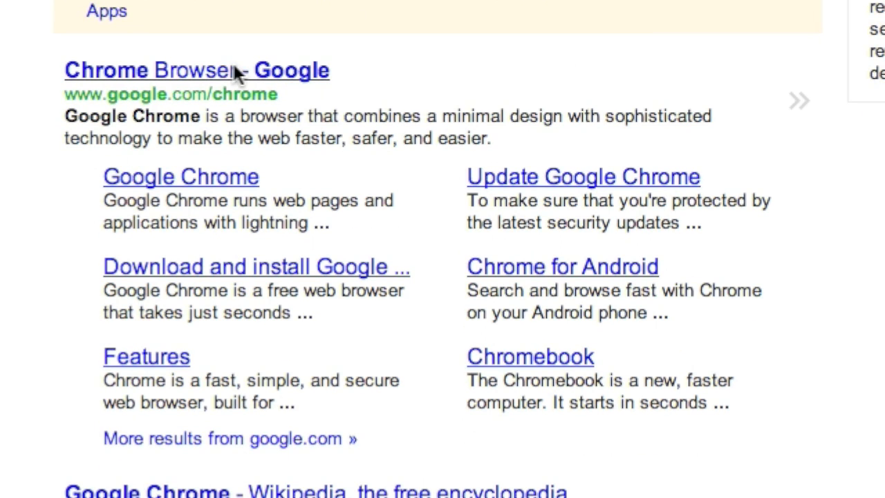
left_click(197, 69)
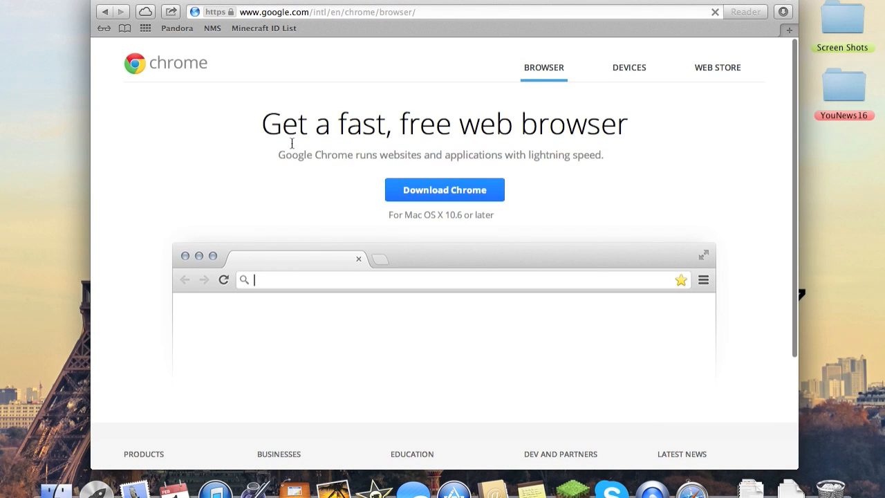
double_click(271, 124)
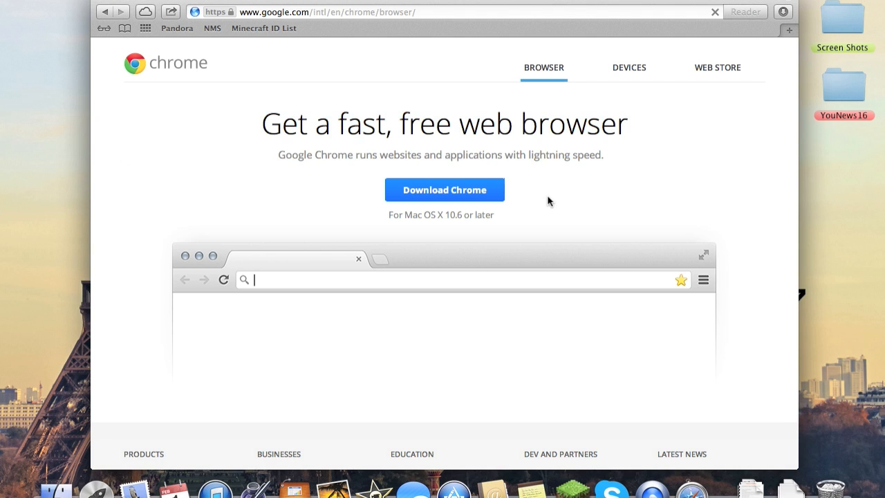
mouse_move(446, 199)
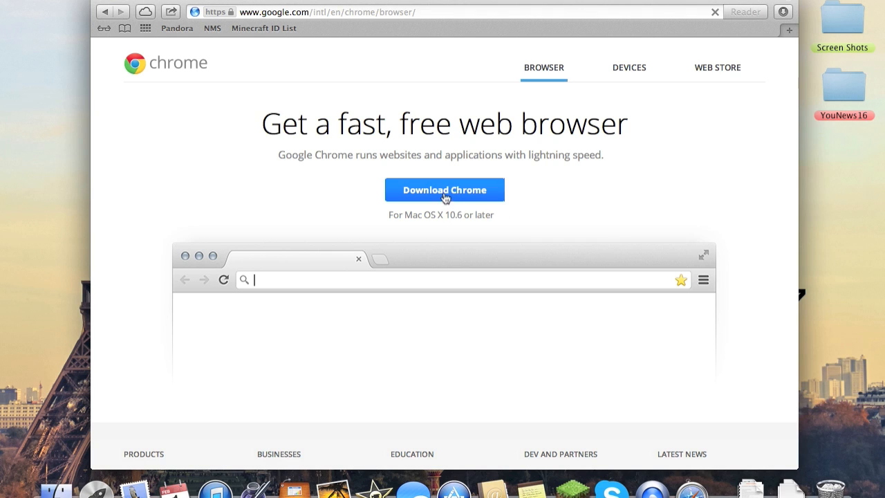
mouse_move(263, 72)
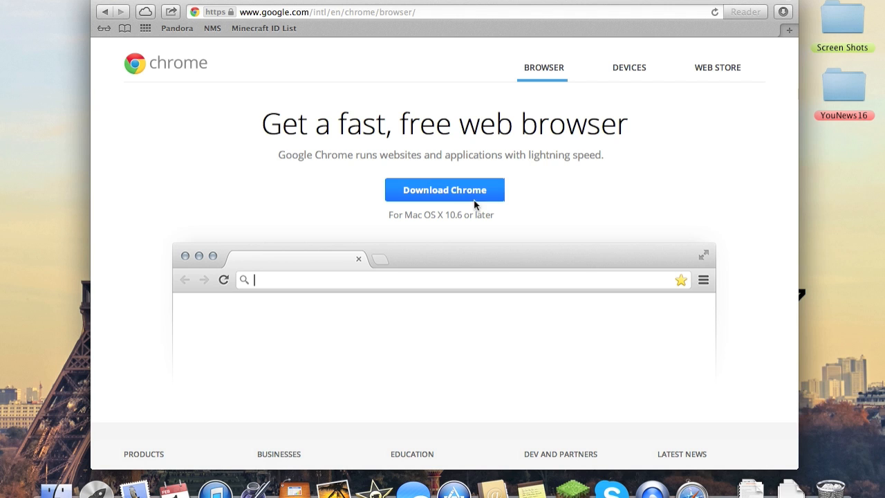
Start the Chrome download, bringing up the Google Chrome Terms of Service.
left_click(445, 190)
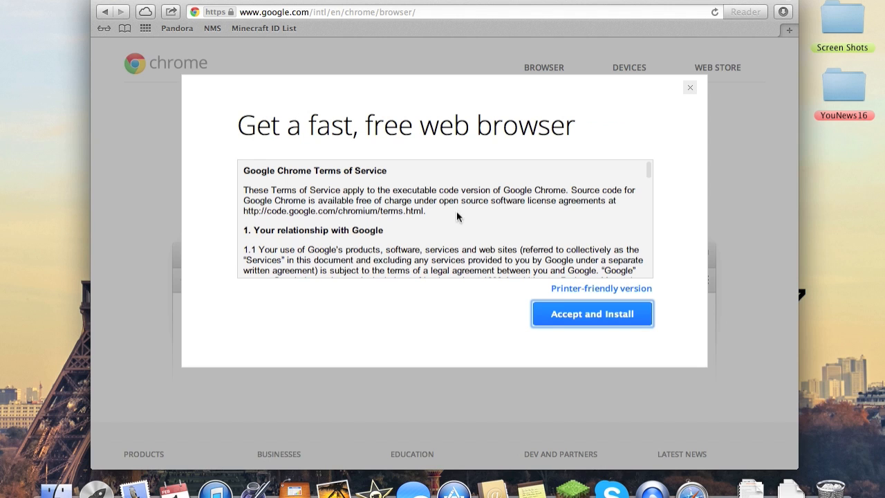
mouse_move(689, 94)
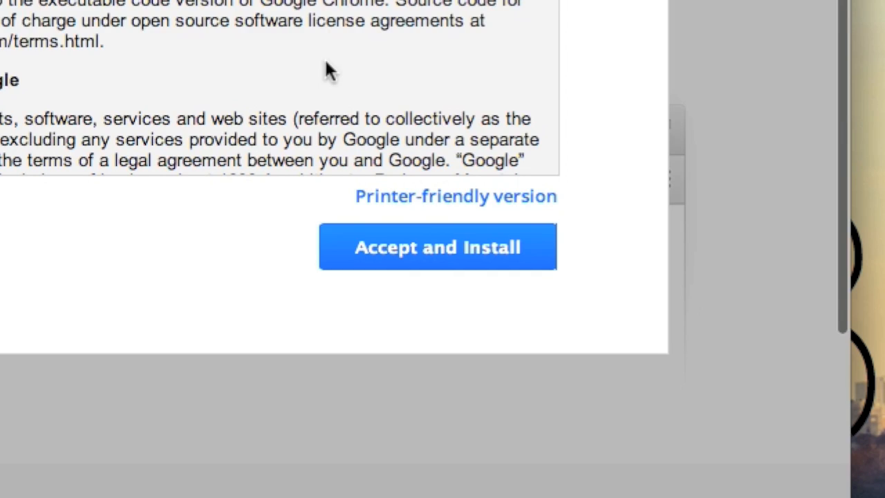
mouse_move(484, 246)
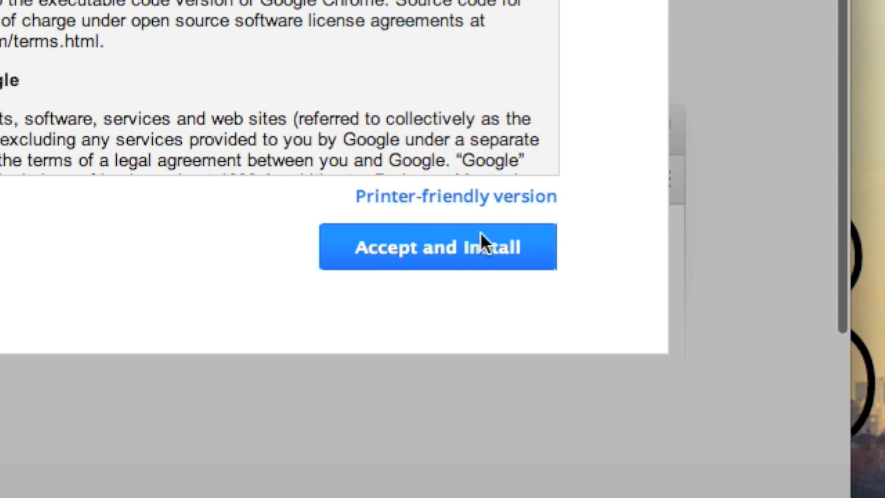
mouse_move(649, 454)
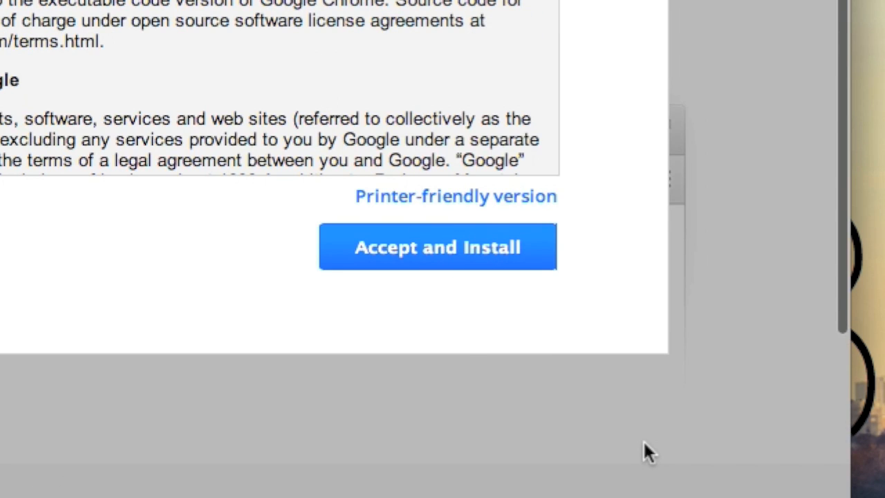
Accept the terms, check the Downloads stack, and retry the Chrome disk image download from the thank-you page.
left_click(437, 246)
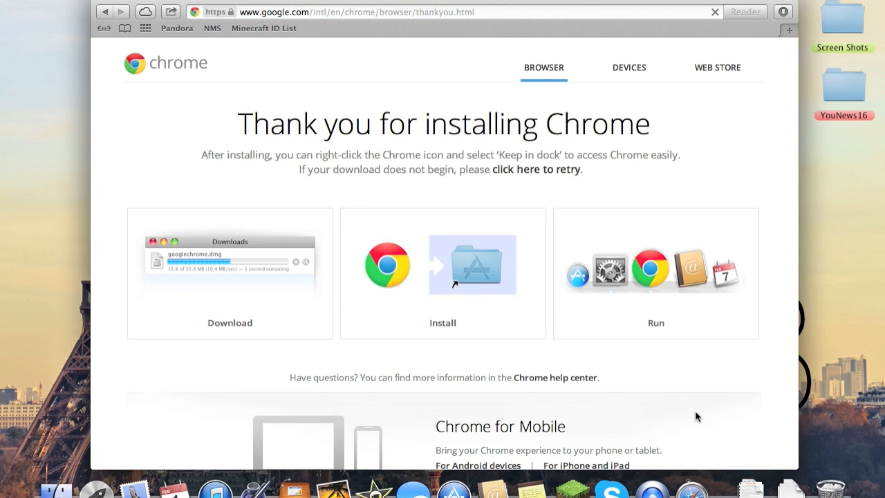
mouse_move(551, 313)
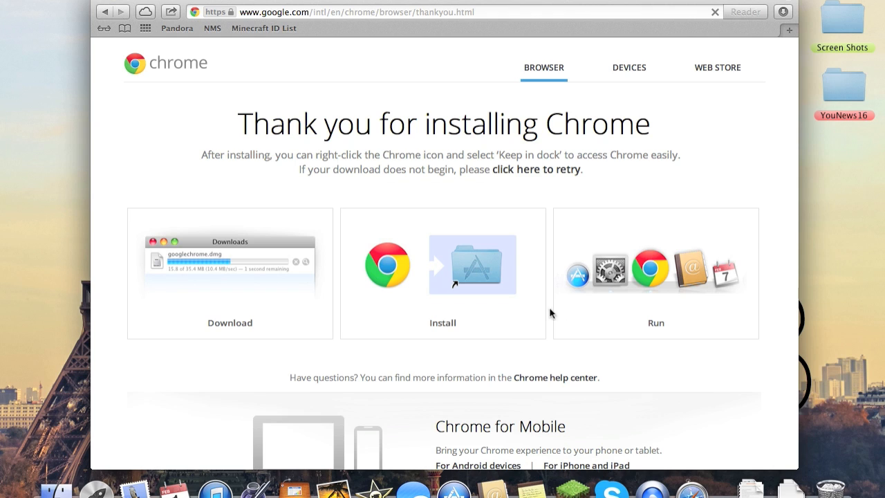
mouse_move(497, 349)
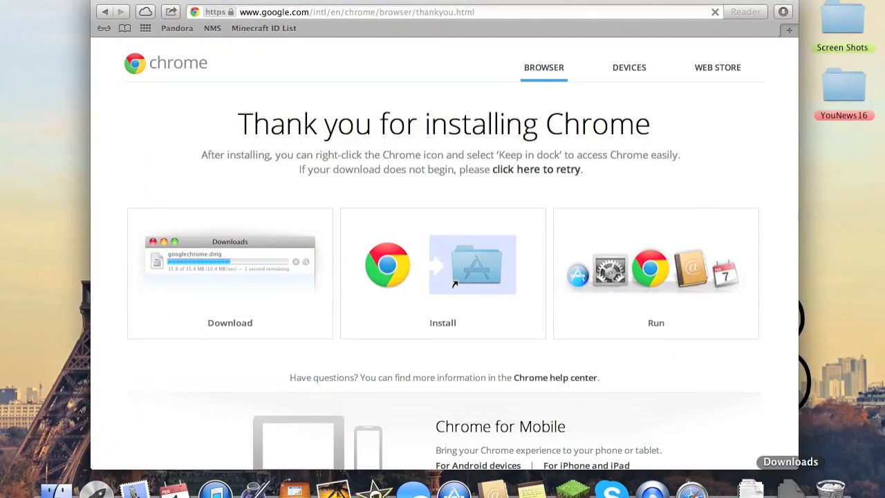
left_click(789, 462)
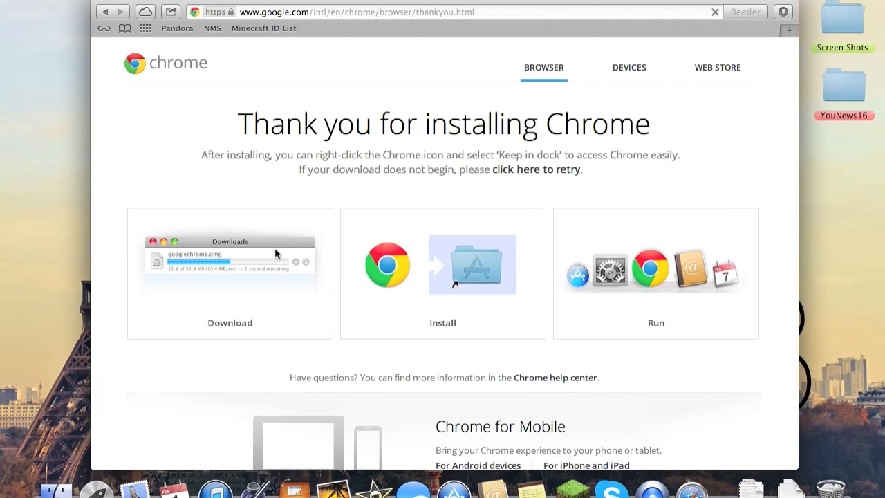
mouse_move(439, 207)
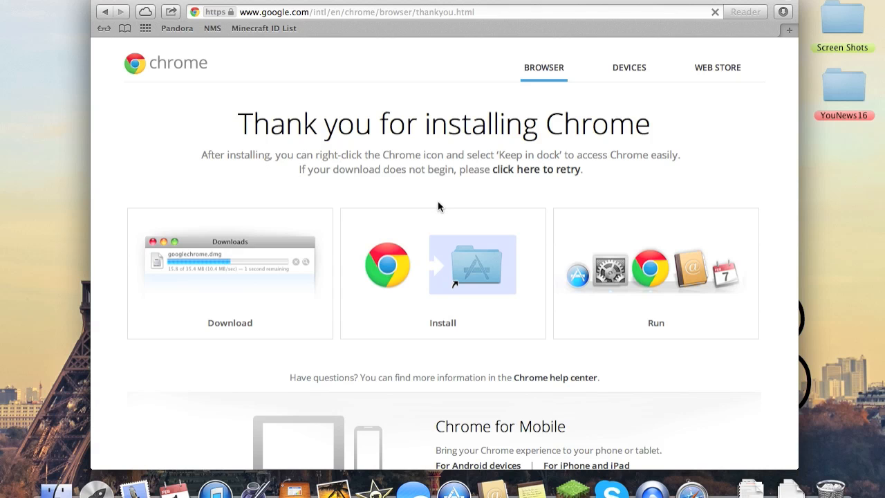
scroll("down", 3)
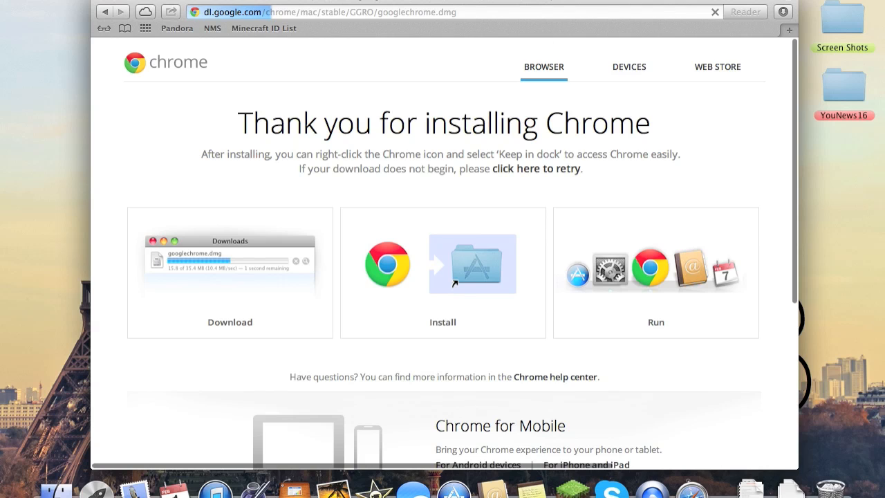
left_click(537, 168)
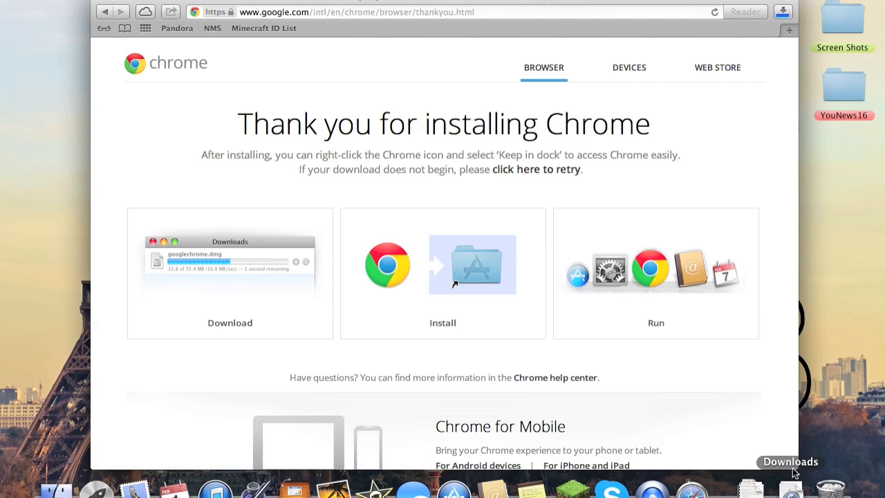
mouse_move(788, 445)
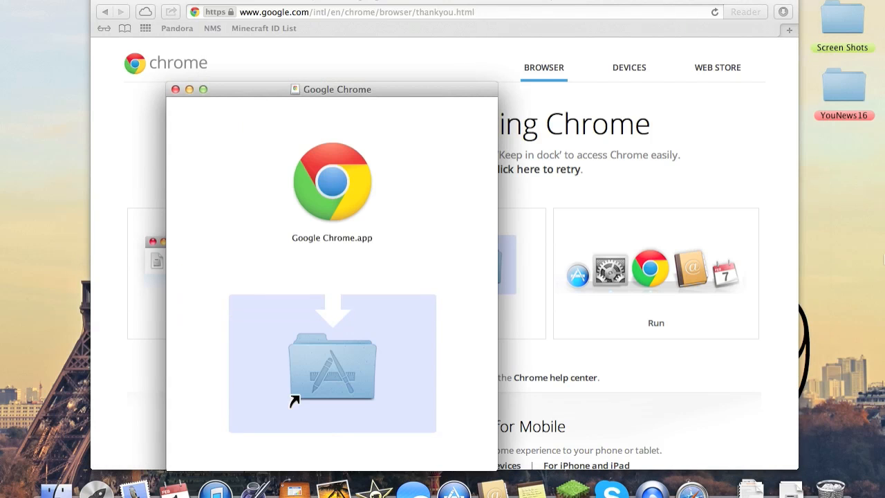
From the opened googlechrome.dmg, drag Google Chrome.app into the Applications folder.
left_click_drag(338, 89, 346, 72)
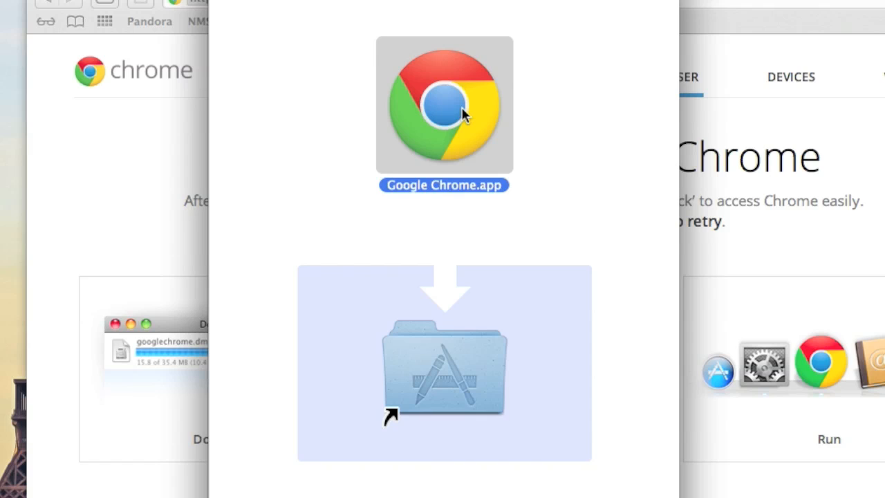
mouse_move(448, 115)
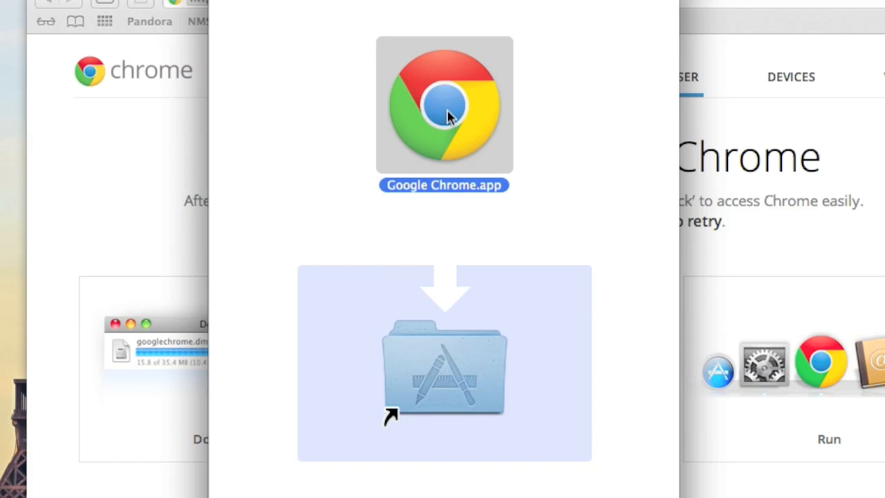
mouse_move(449, 123)
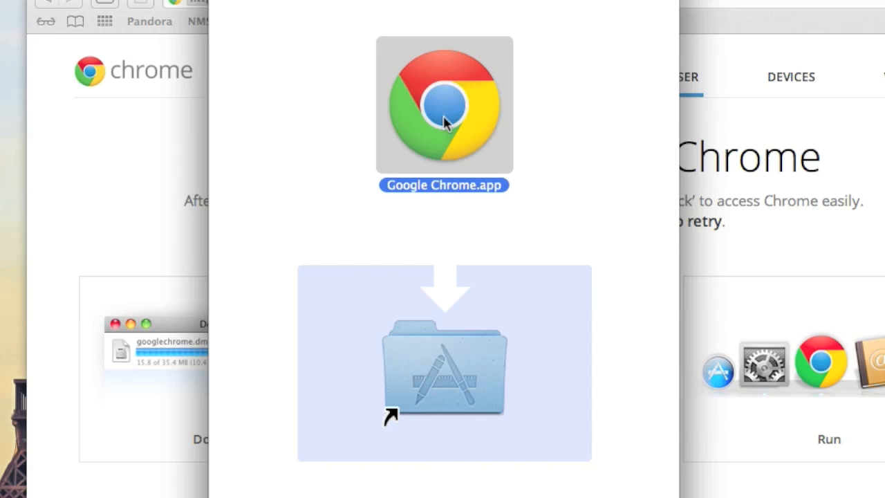
left_click_drag(446, 104, 445, 249)
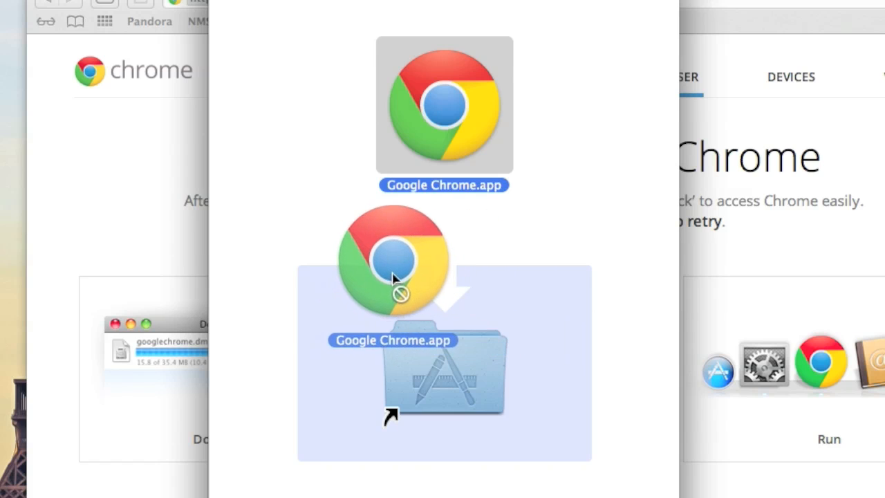
left_click_drag(395, 260, 445, 338)
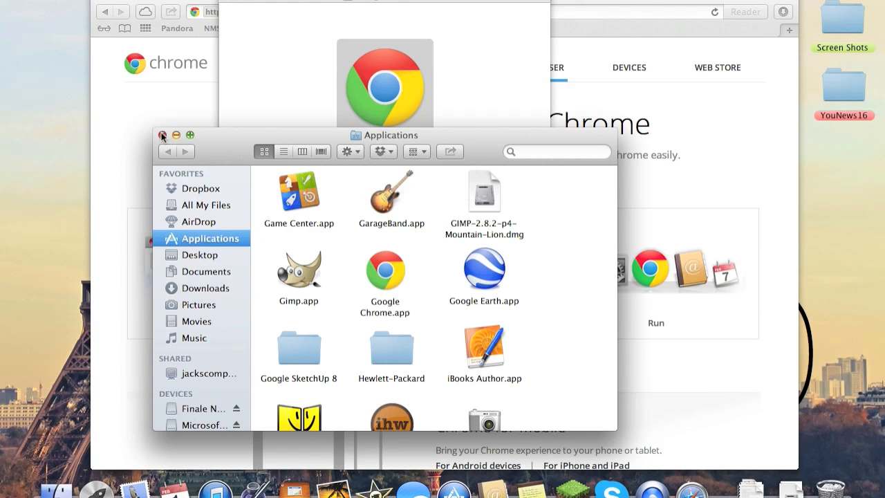
Close the Finder and installer windows, leaving the desktop with Google Chrome back in the Dock.
left_click(163, 136)
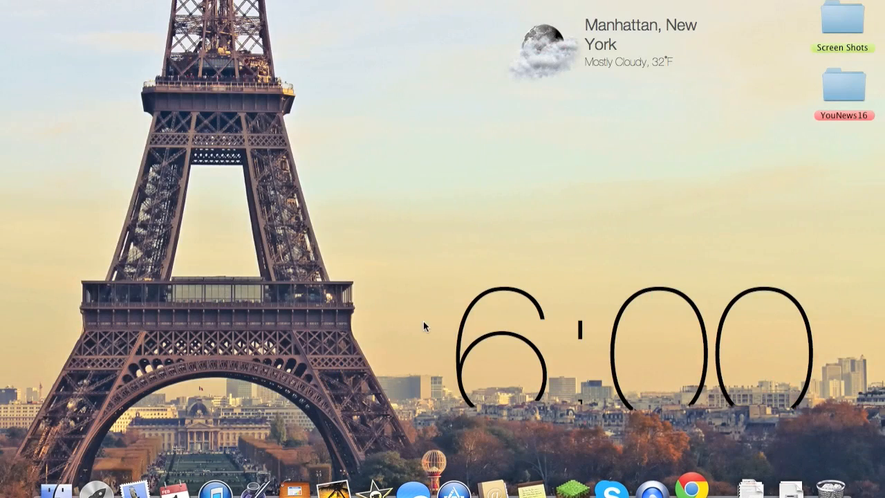
mouse_move(459, 202)
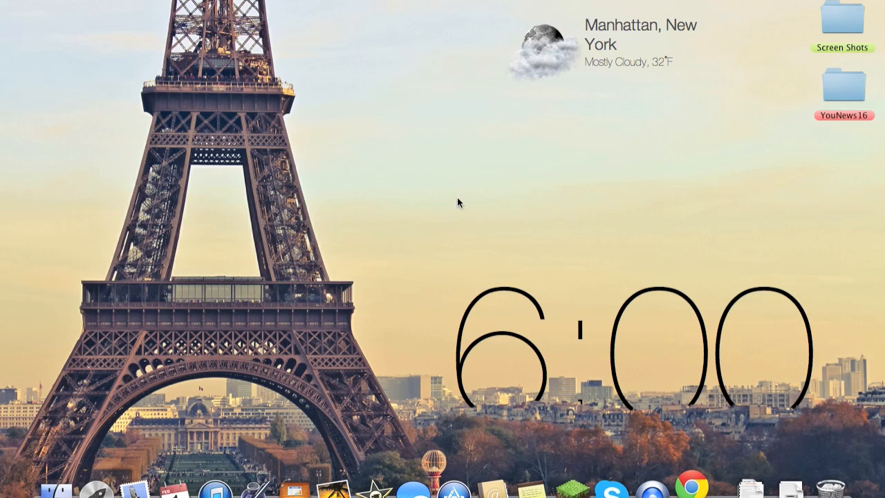
mouse_move(455, 216)
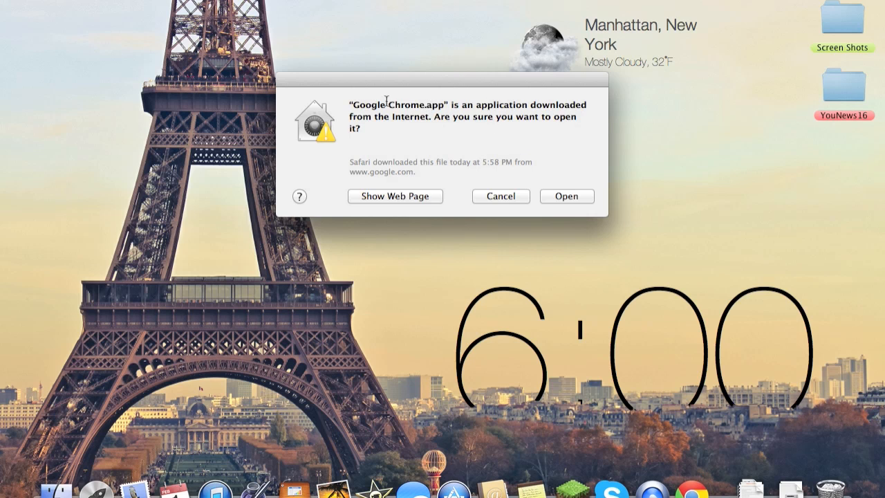
mouse_move(606, 146)
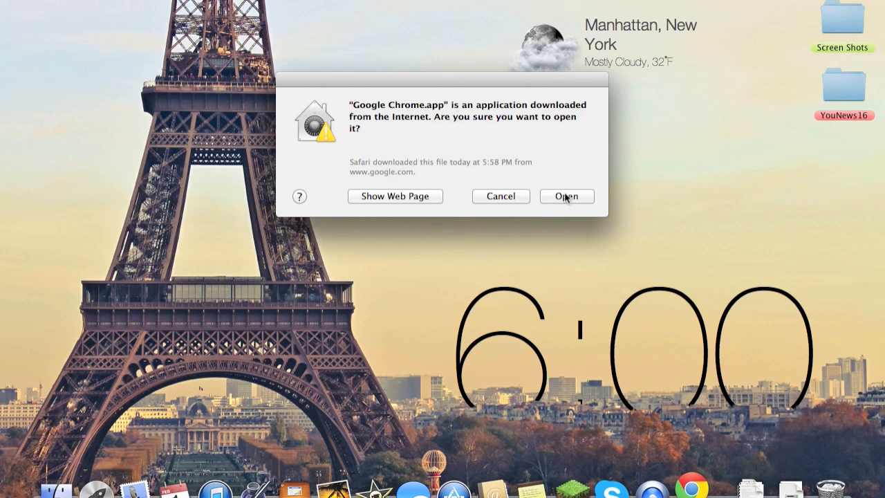
Confirm opening the downloaded Chrome app and dismiss the Yahoo ad overlay on the loaded homepage.
left_click(567, 197)
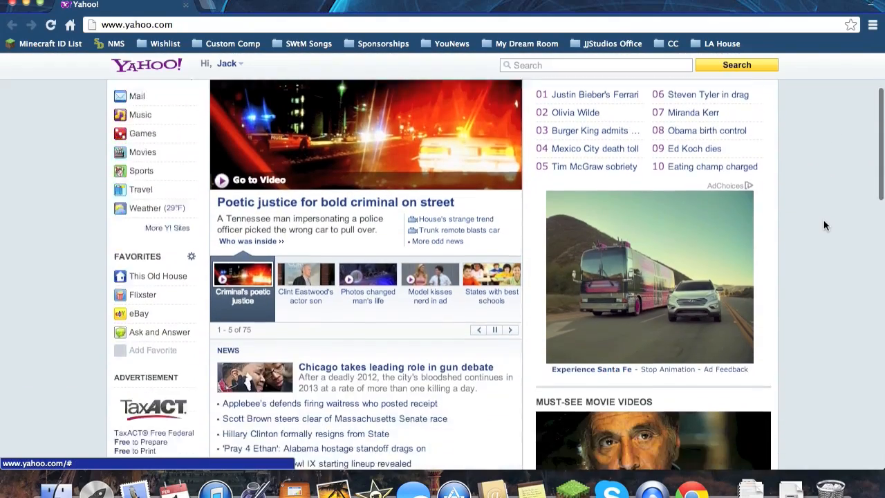
scroll("down", 3)
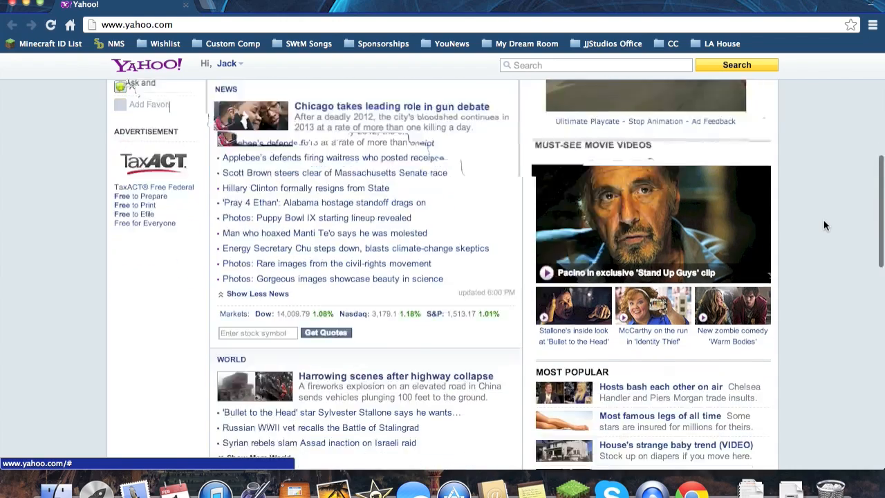
scroll("down", 3)
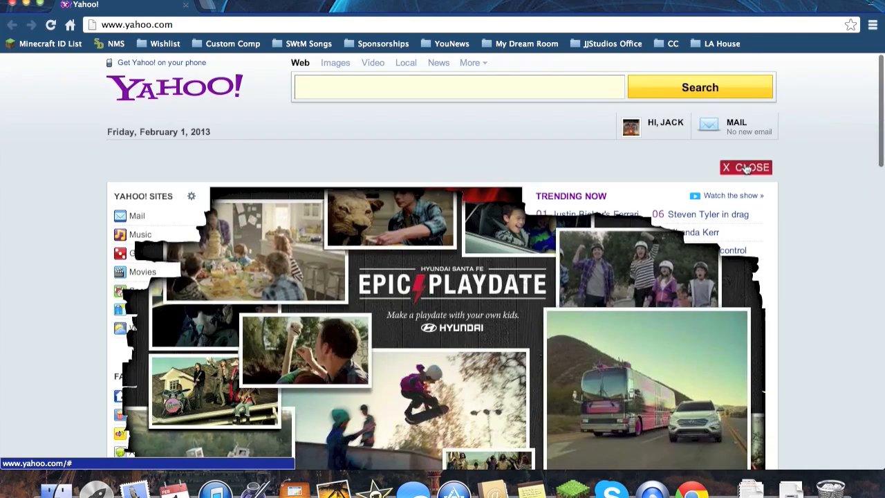
left_click(745, 167)
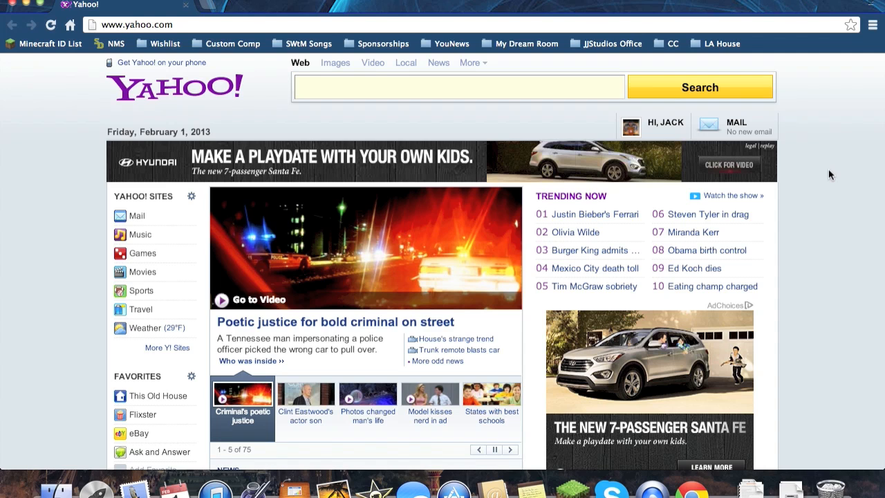
Browse the Yahoo carousel stories: Clint Eastwood's son, photos changed man's life, model kisses nerd.
left_click(305, 404)
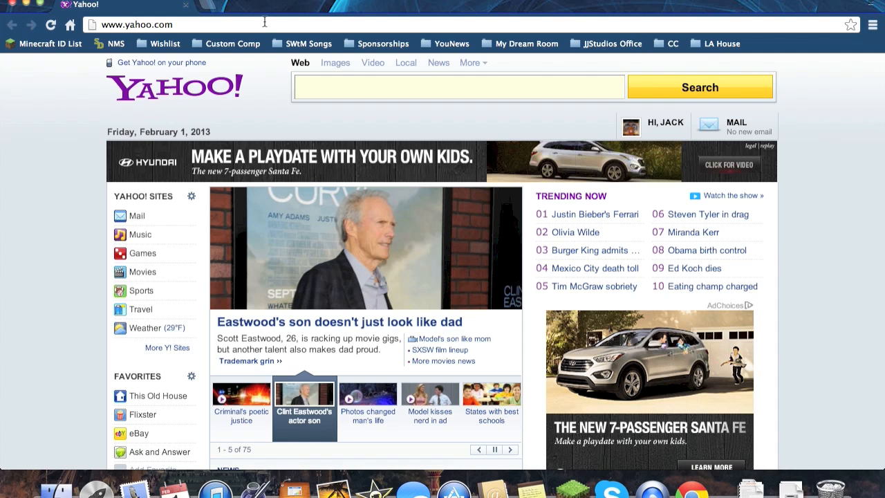
mouse_move(49, 270)
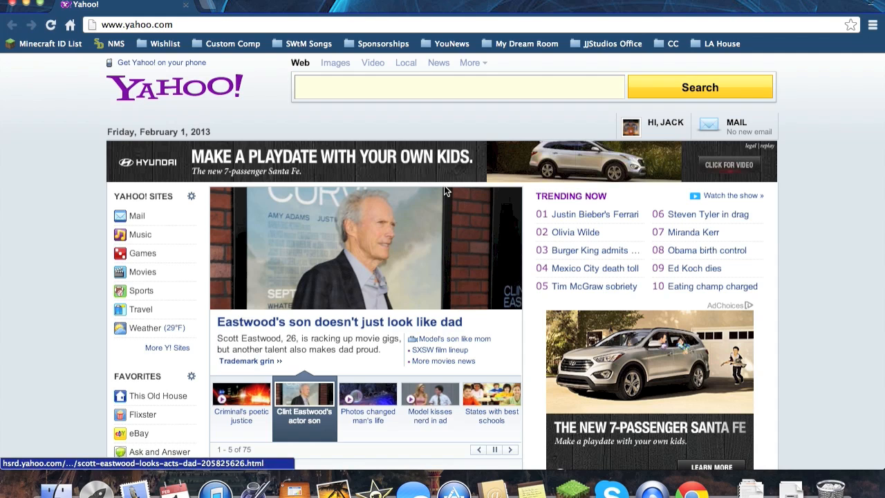
mouse_move(456, 110)
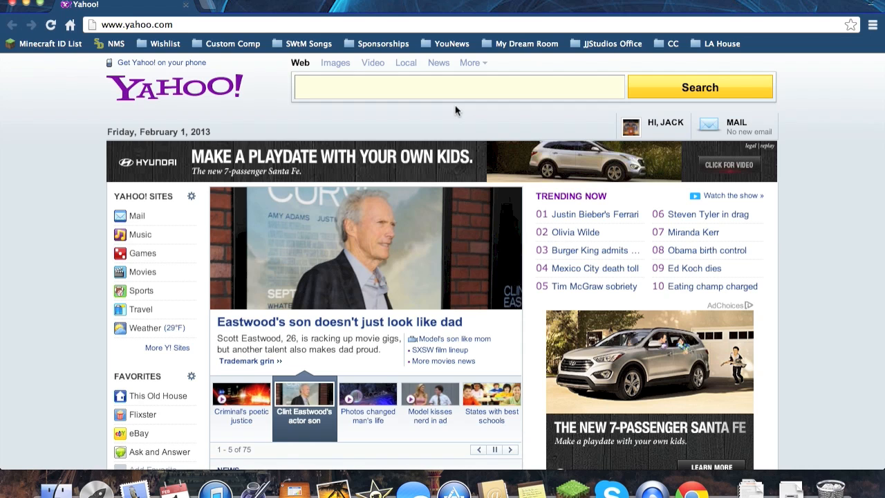
left_click(368, 404)
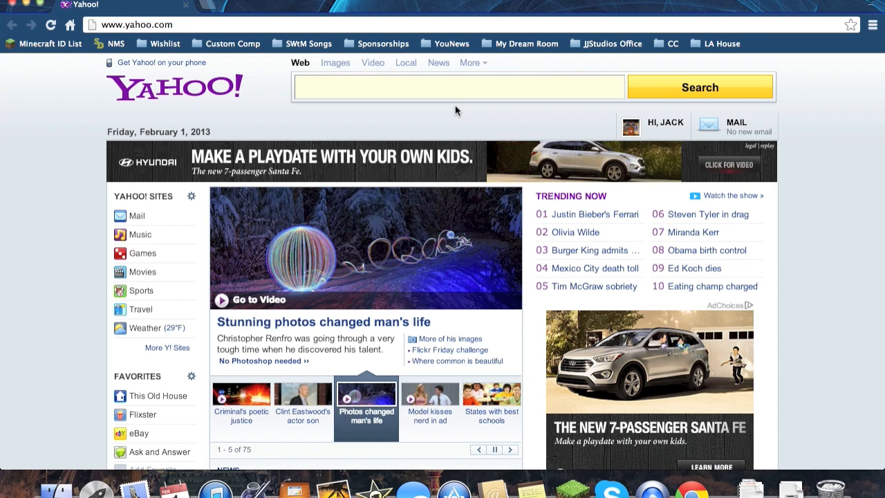
left_click(429, 404)
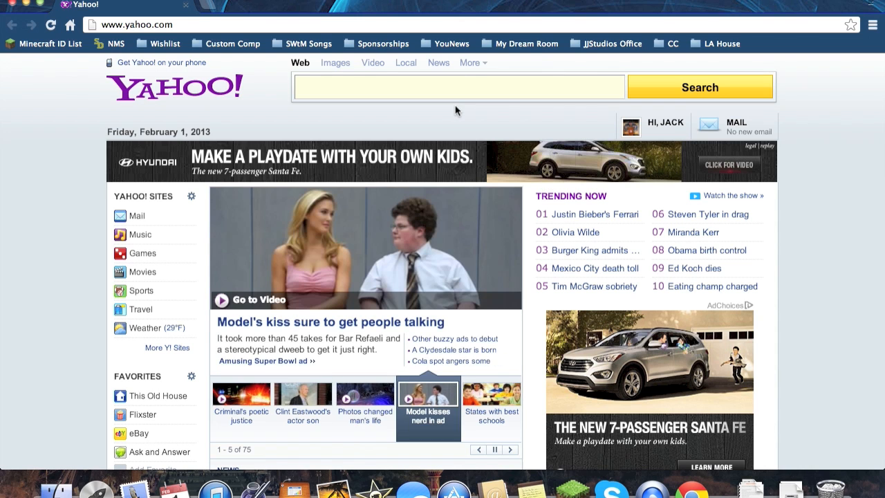